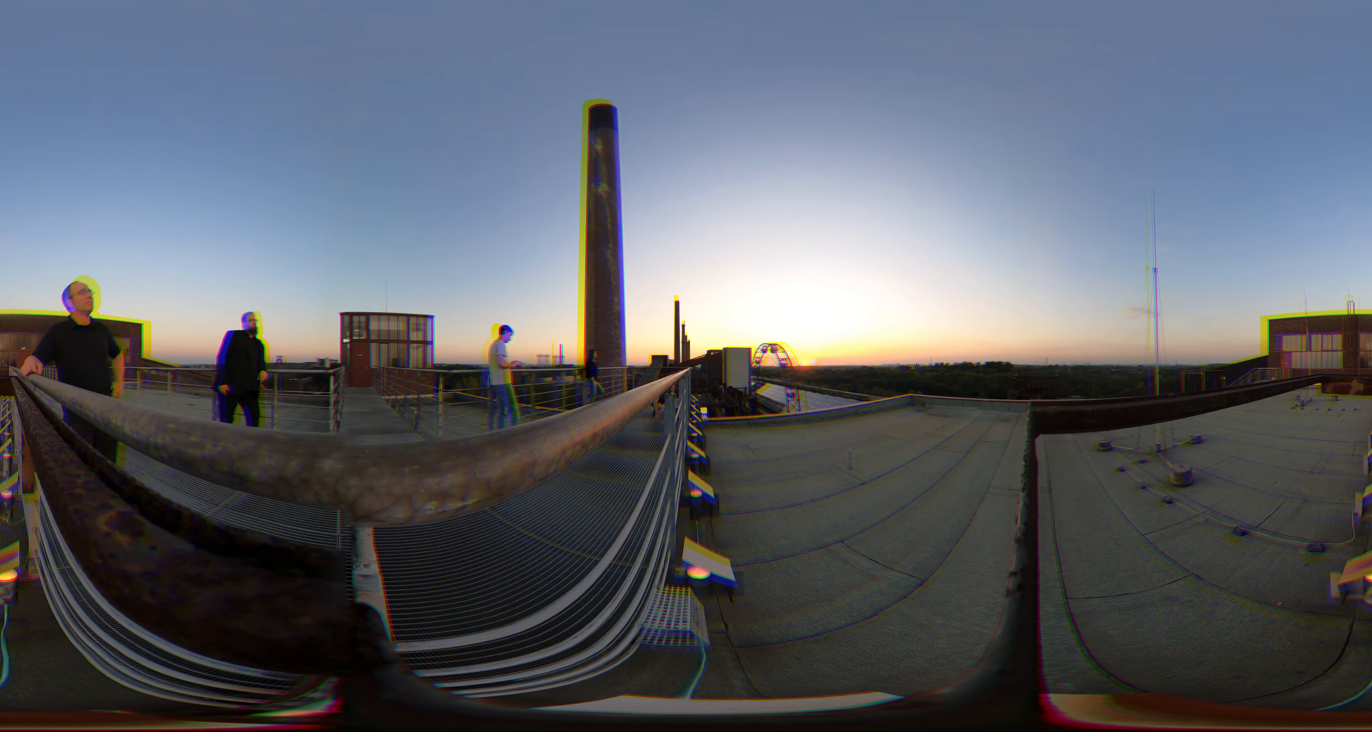
Step: Advance from the rooftop sunset panorama to the ground-level 360° photo of graffiti-covered pipes
{"action": "left_click", "coordinate": [686, 366]}
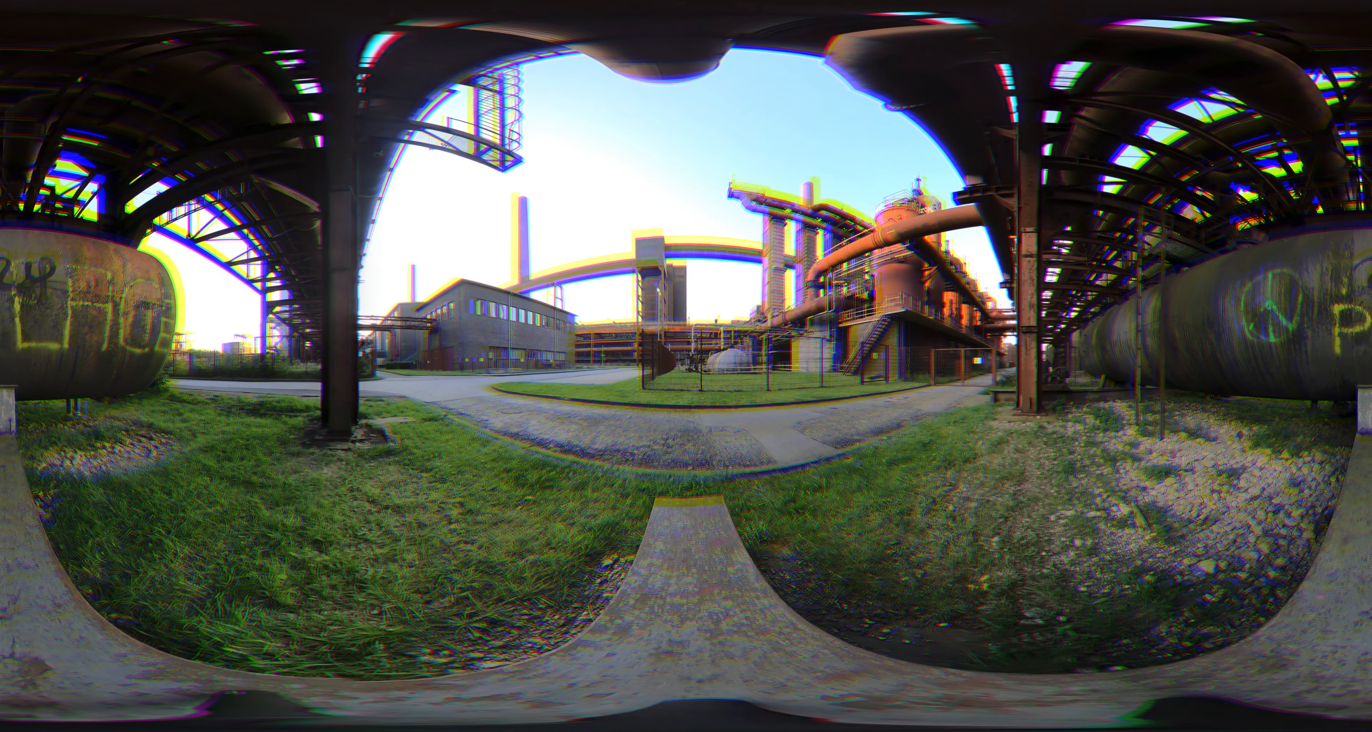